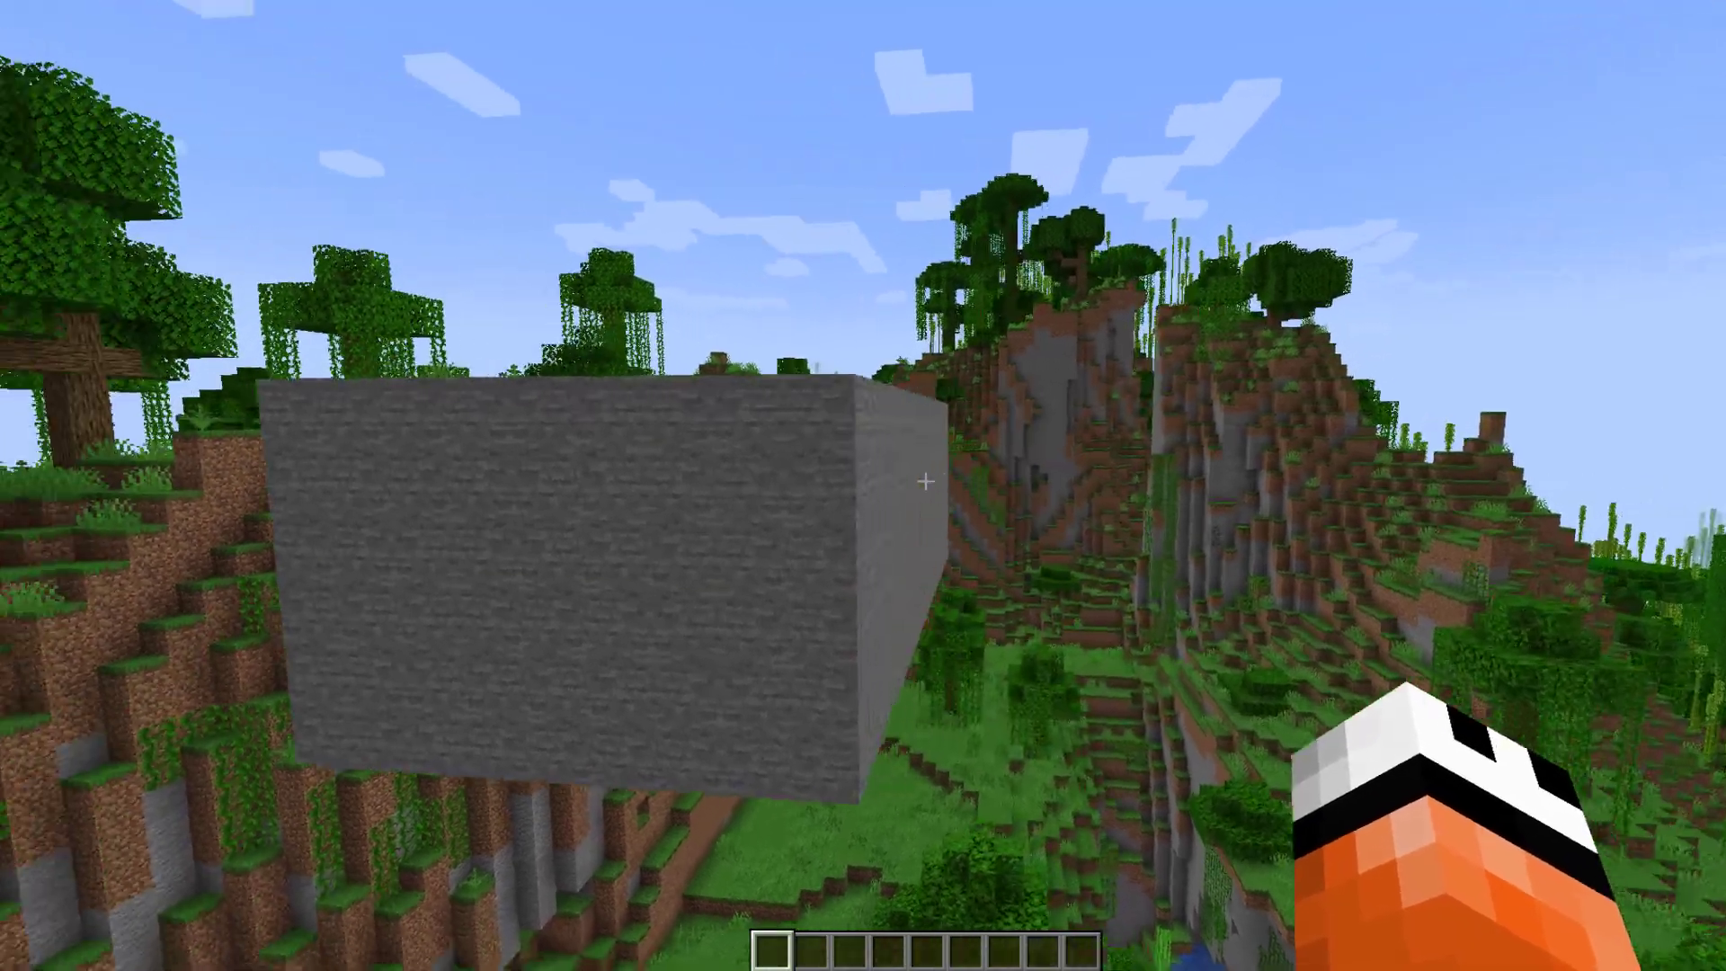
pyautogui.moveTo(863, 485)
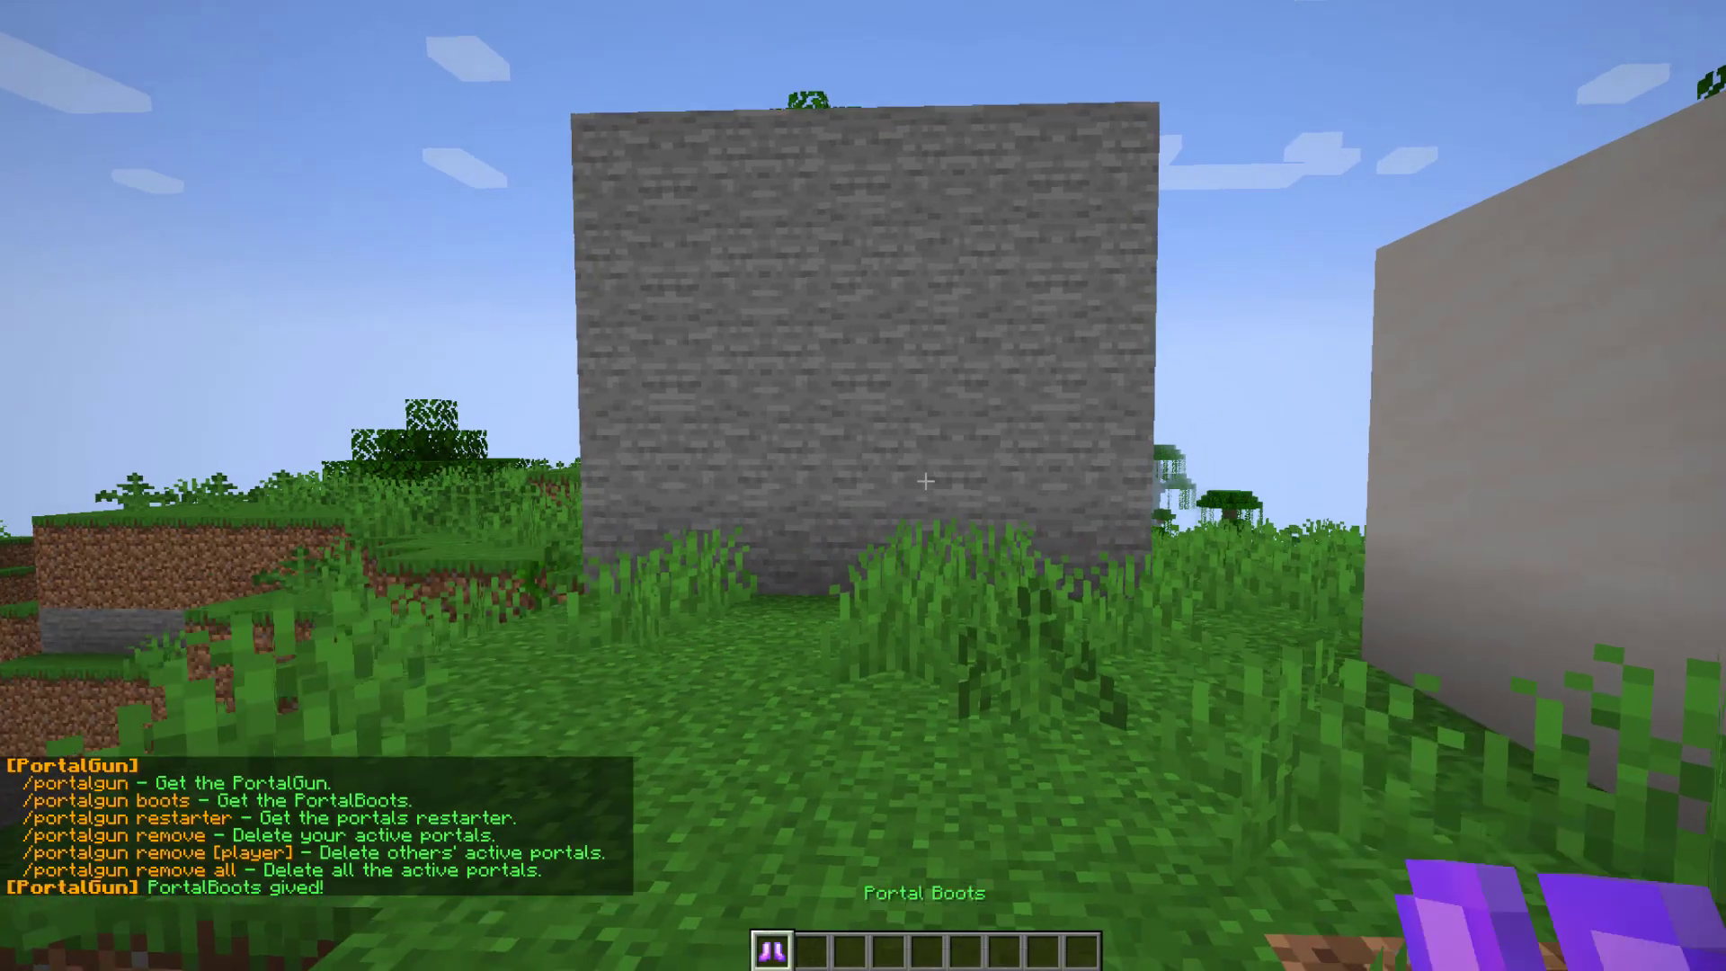
# - Open the inventory to swap the Portal Boots for the pink PortalGun rod
pyautogui.press('e')
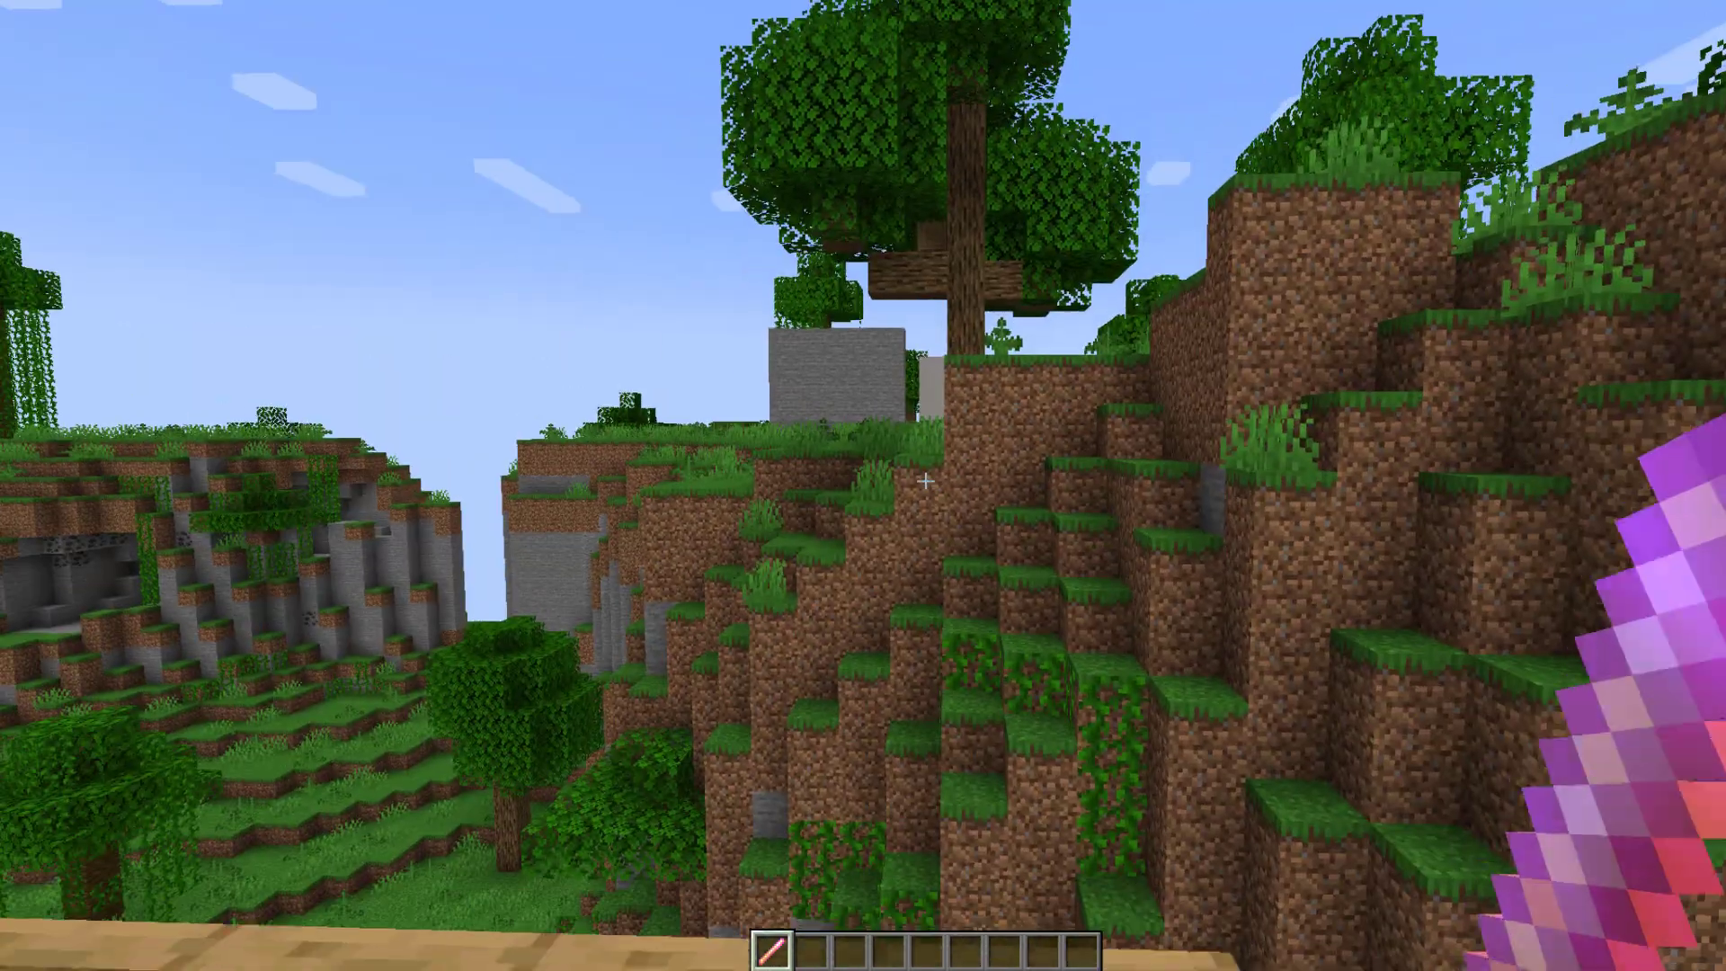
pyautogui.write('/portalgun restarte')
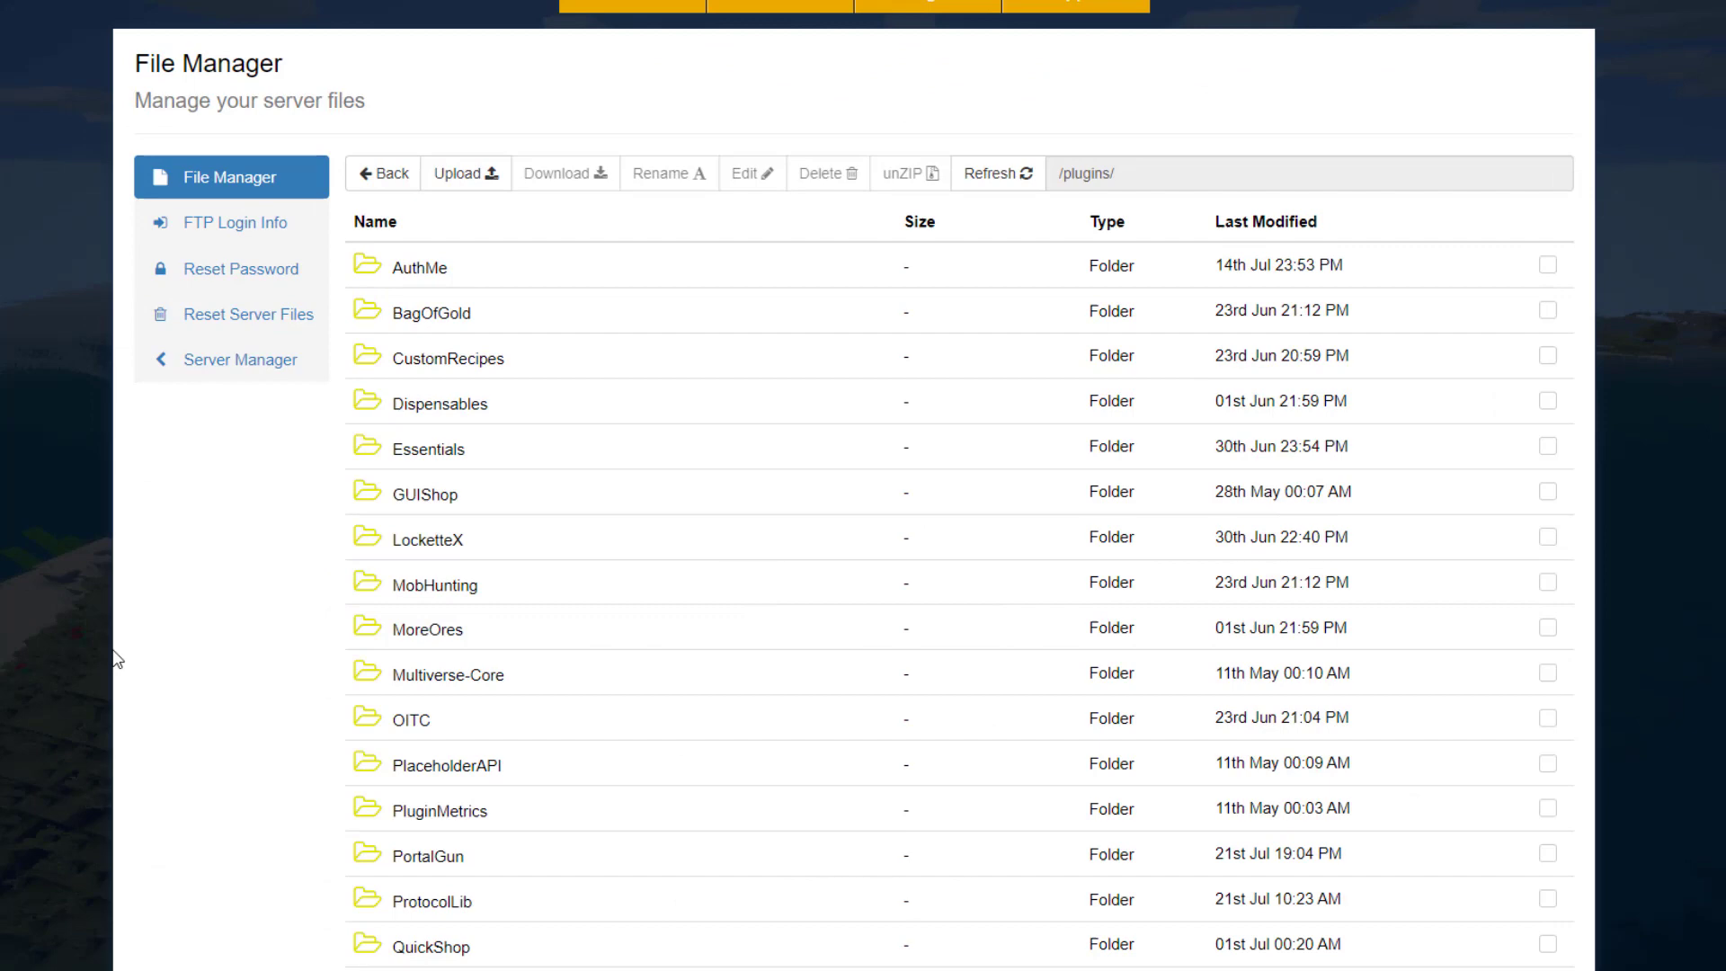
# - Browse plugins/PortalGun, peek into its languages folder, go back, and open config.yml
pyautogui.click(994, 172)
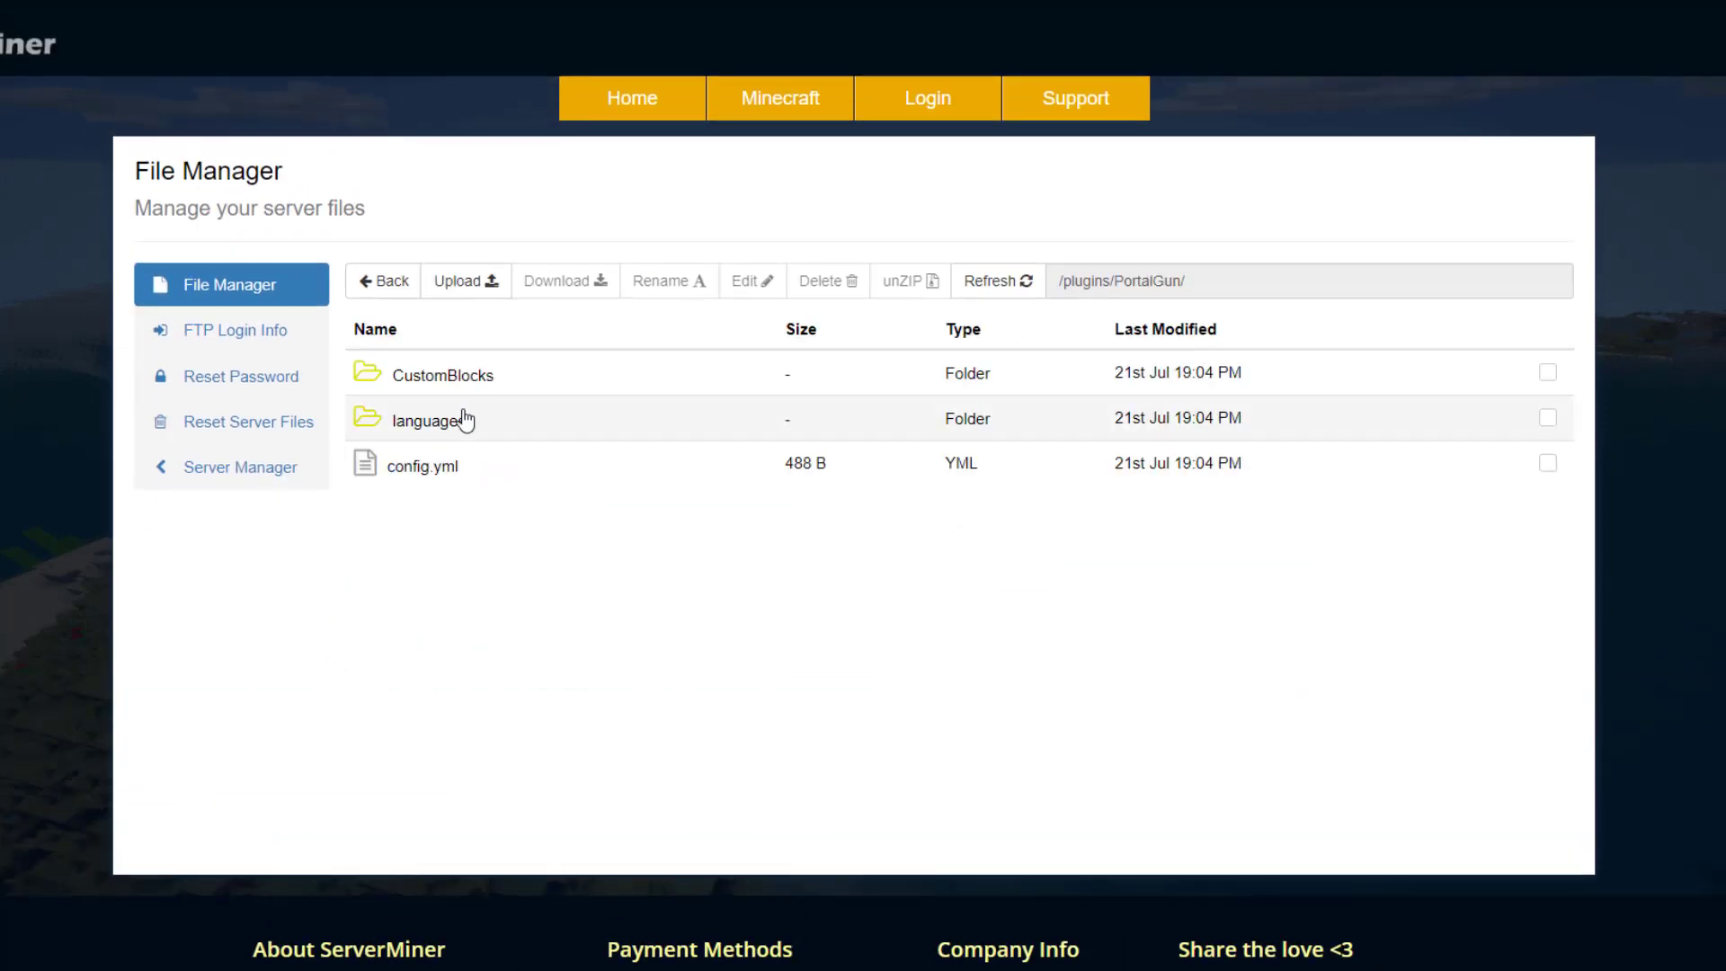
pyautogui.doubleClick(425, 418)
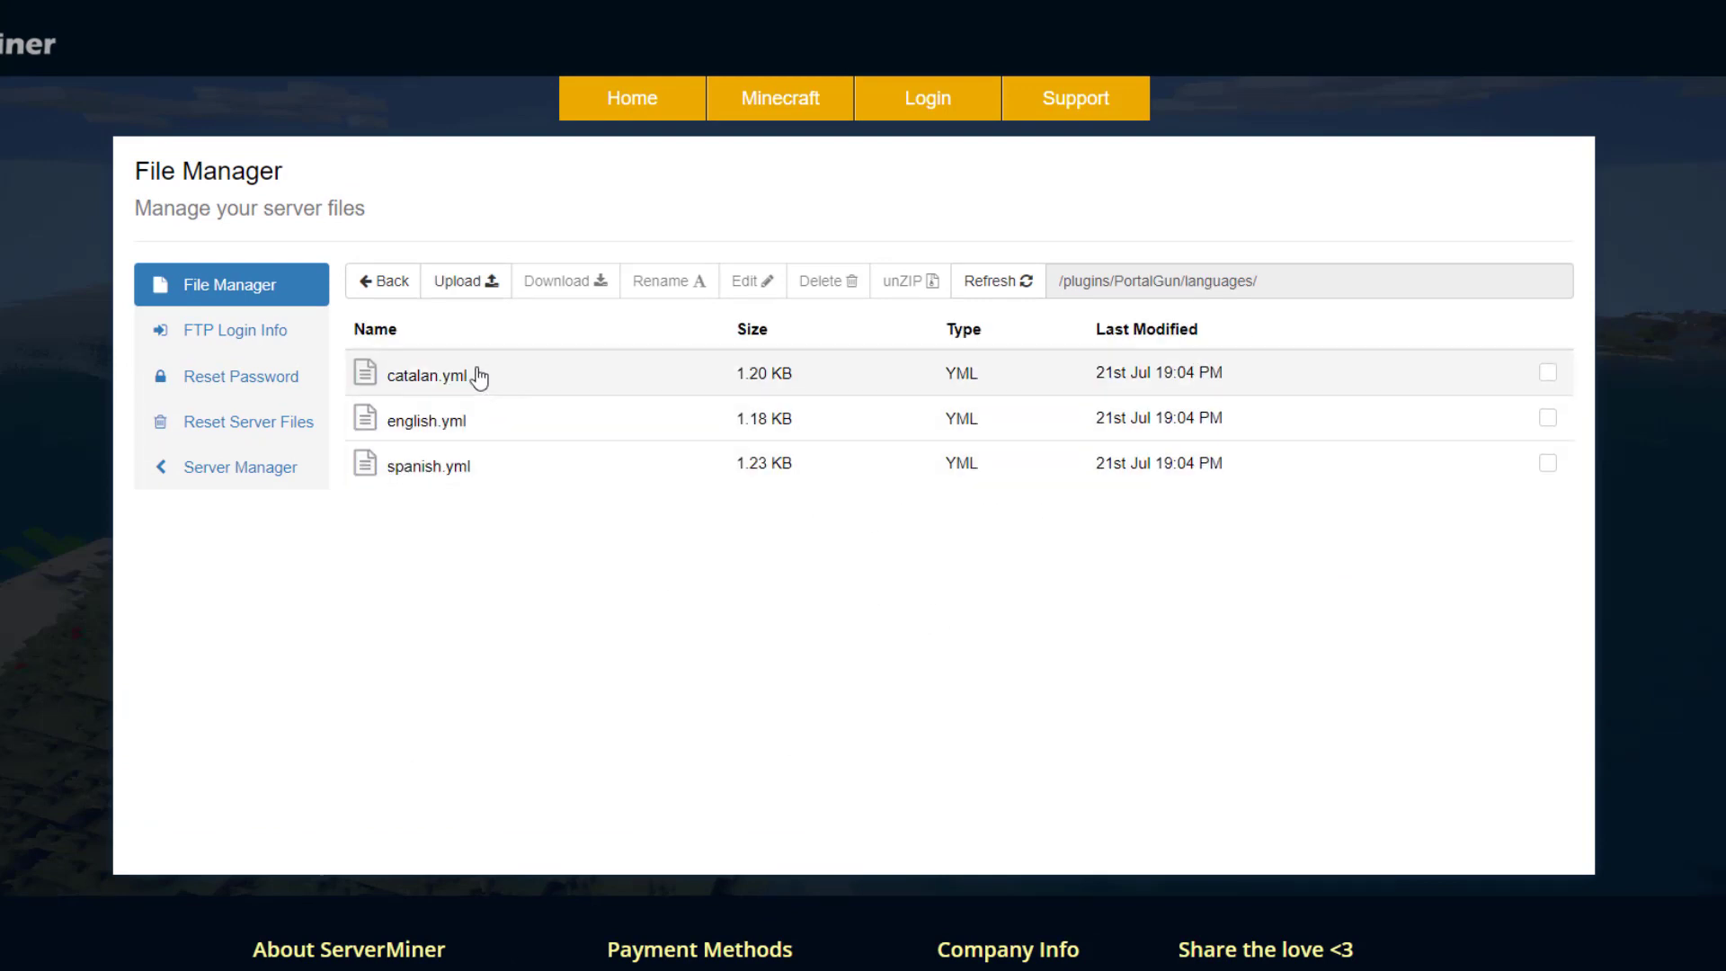
pyautogui.click(382, 281)
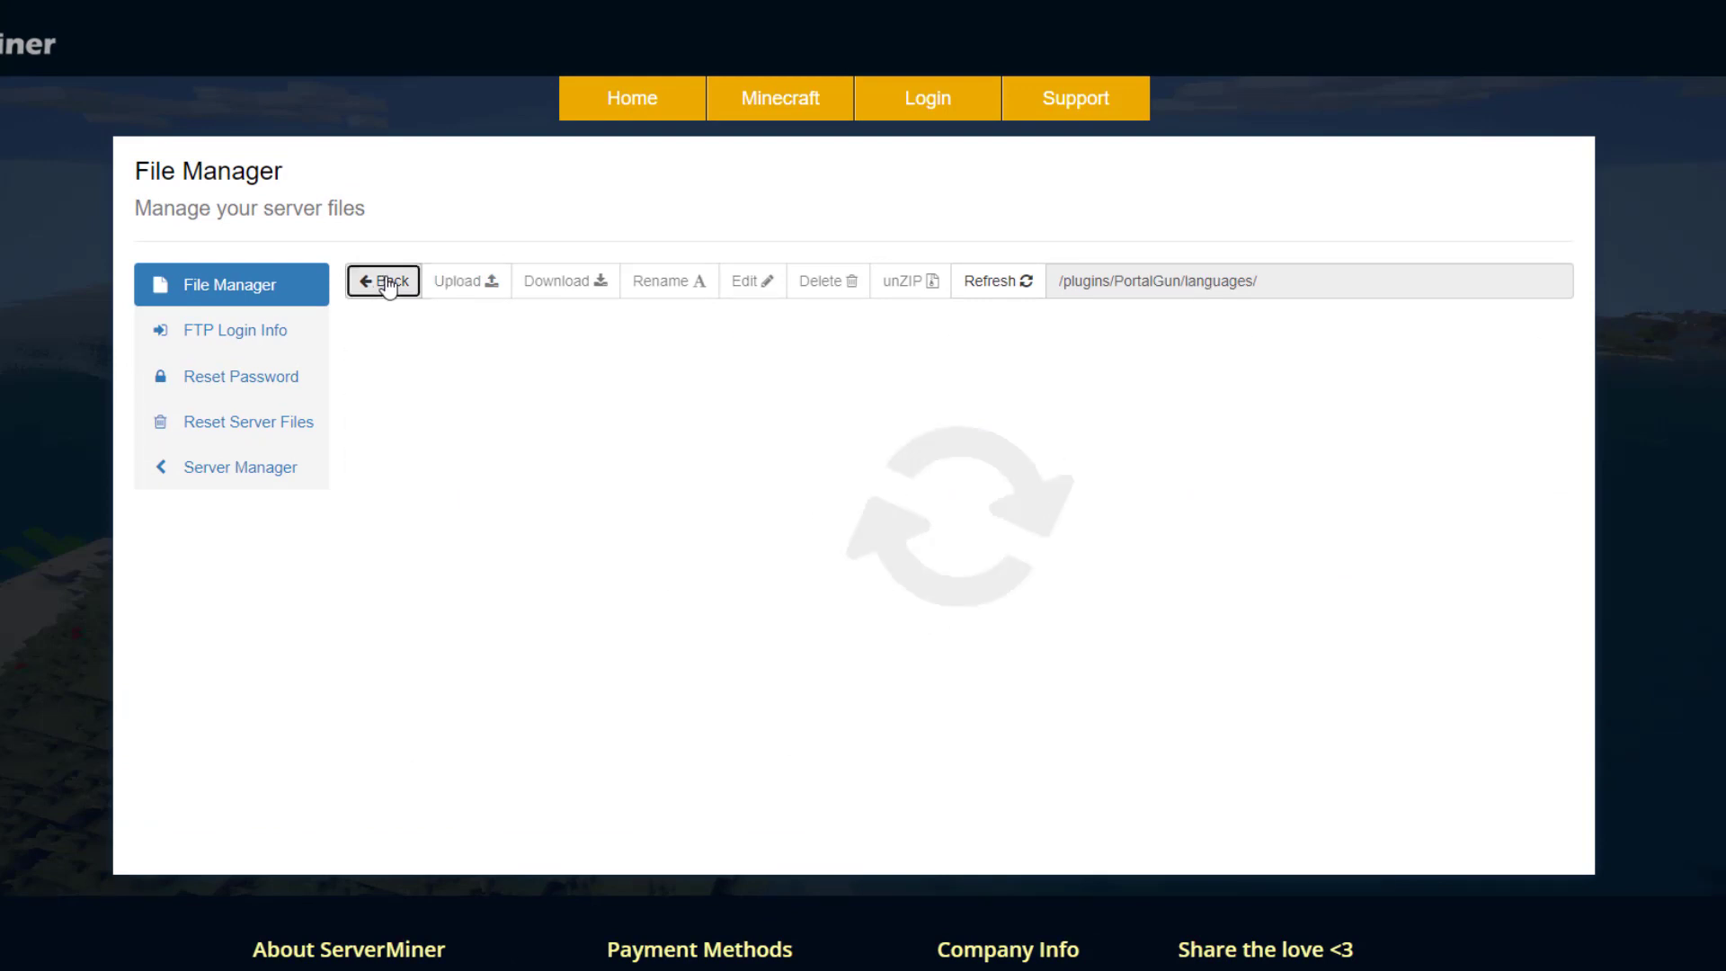
pyautogui.click(382, 280)
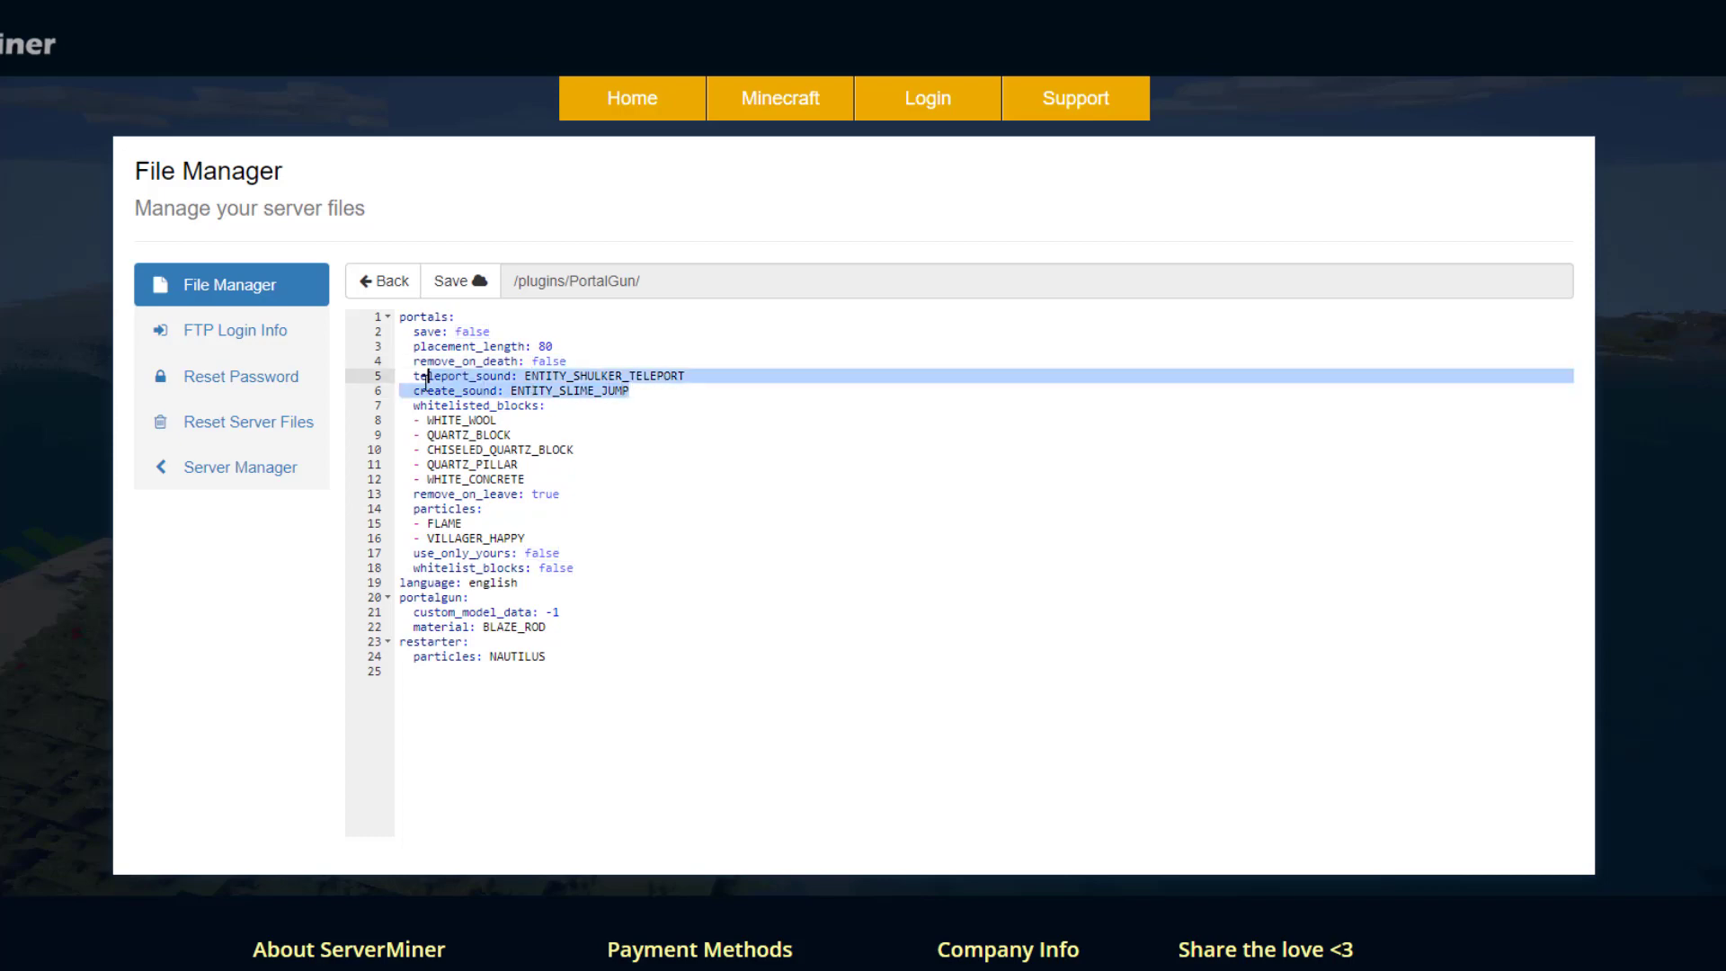
pyautogui.click(652, 382)
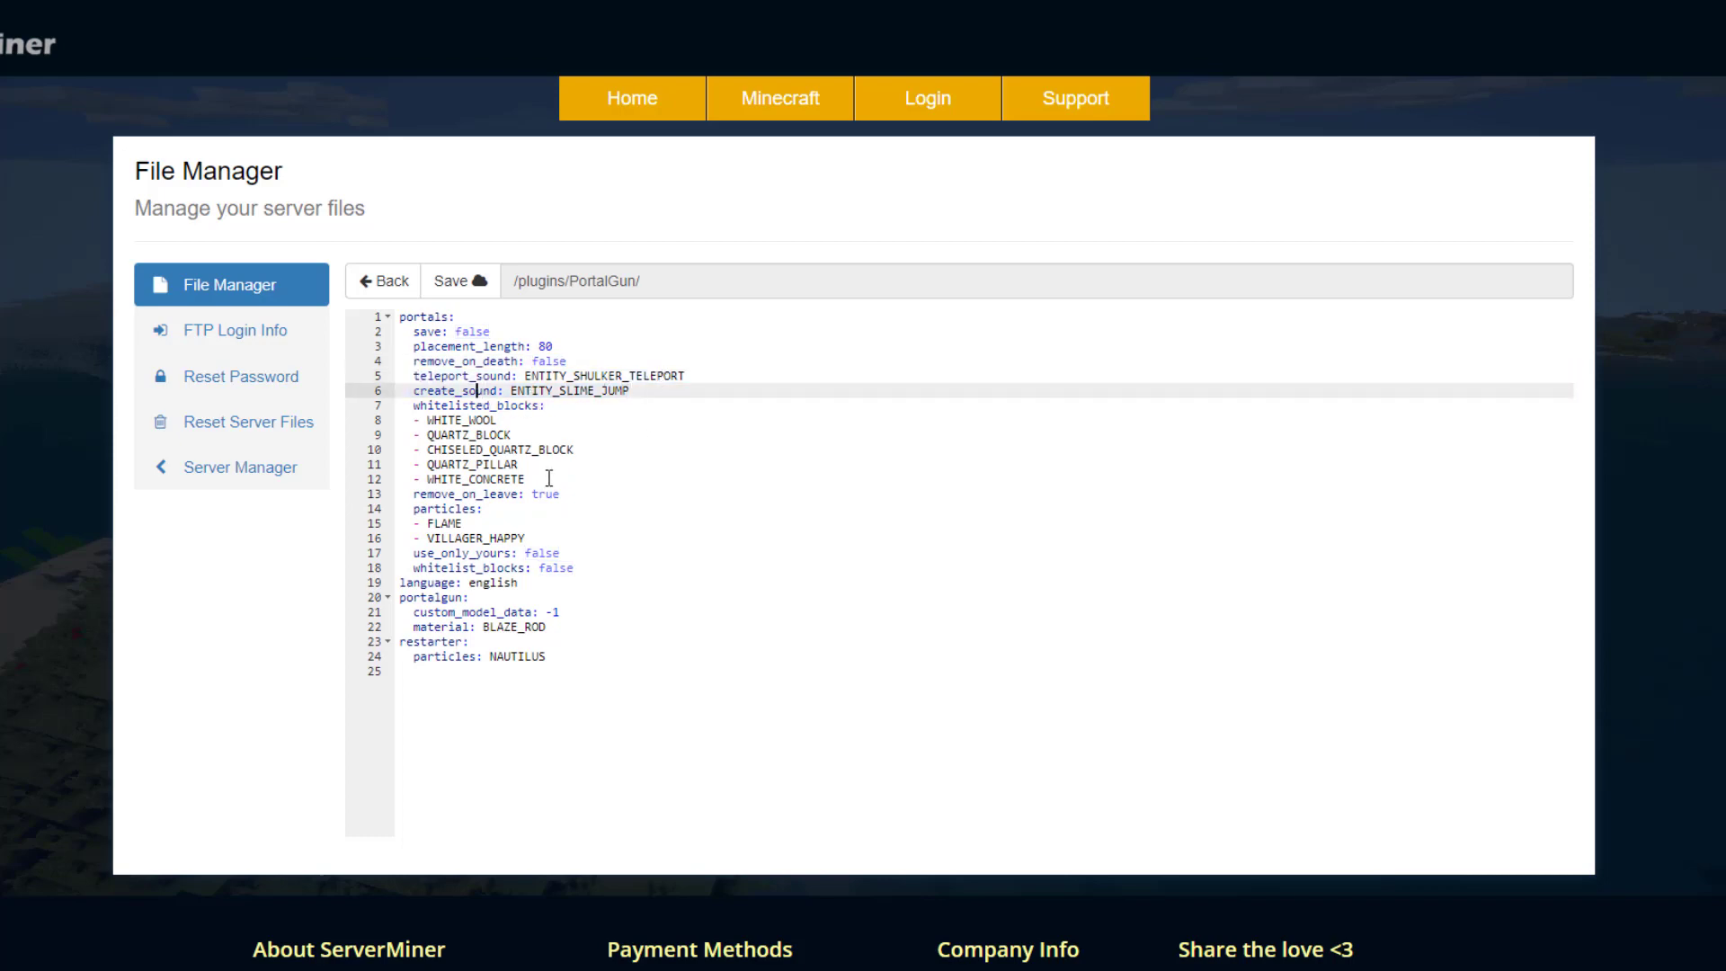
pyautogui.moveTo(452, 420); pyautogui.dragTo(526, 479)
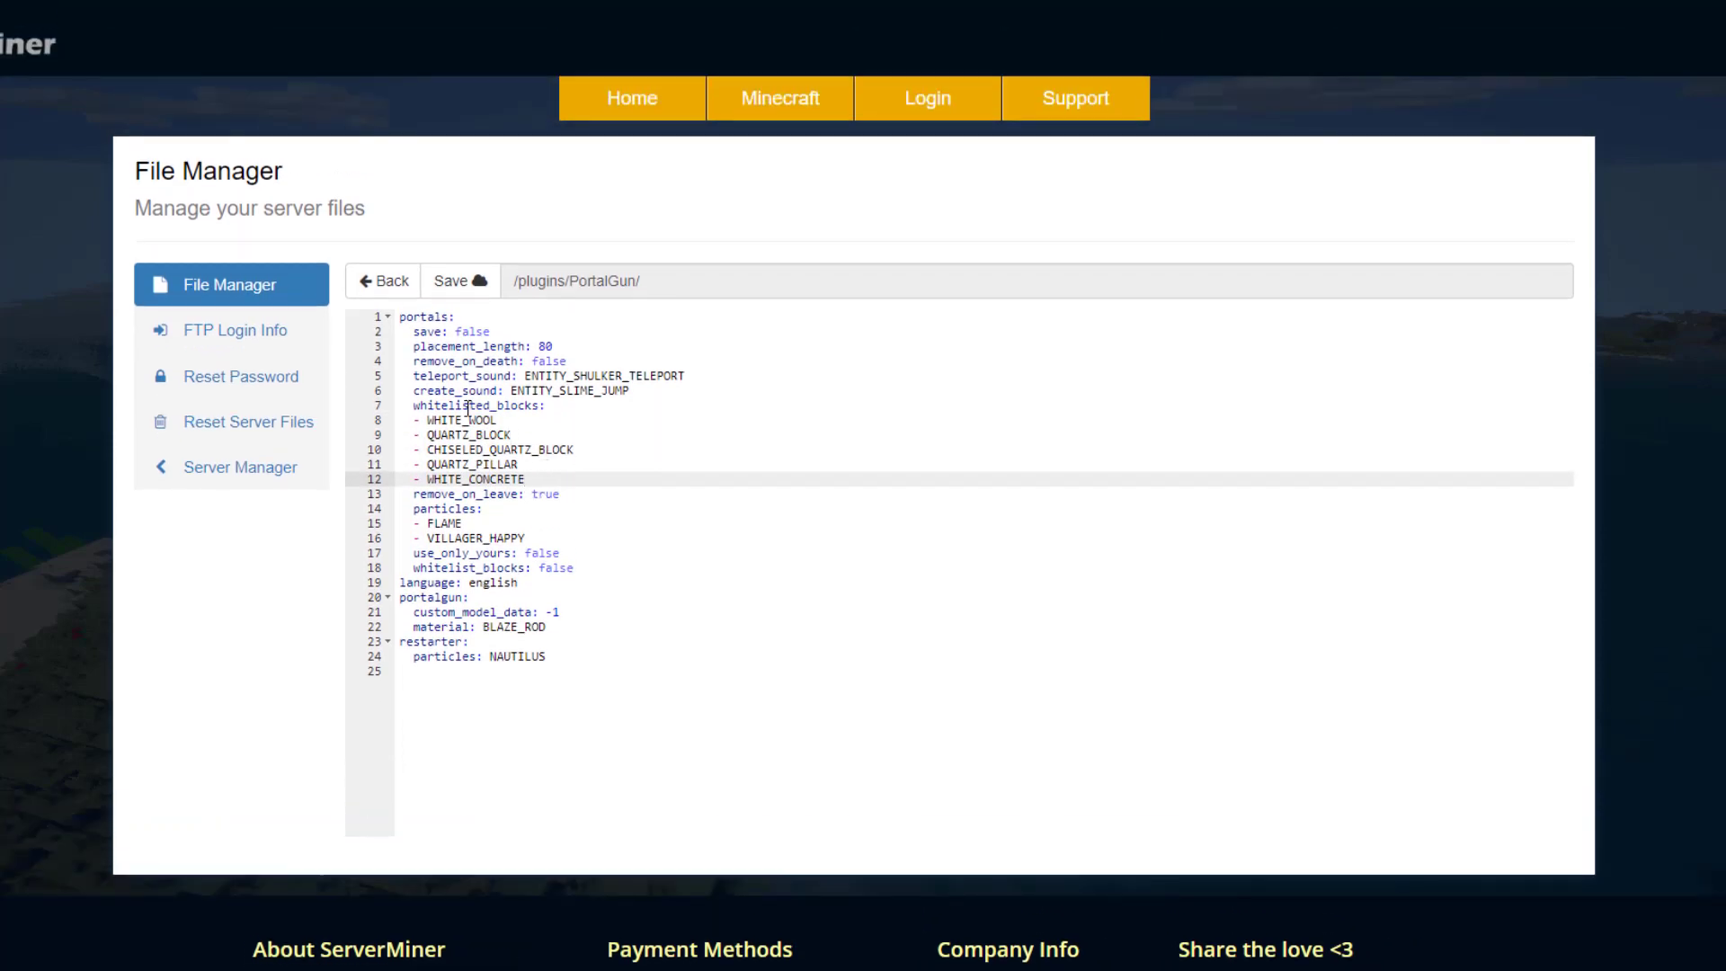
pyautogui.moveTo(412, 450); pyautogui.dragTo(526, 480)
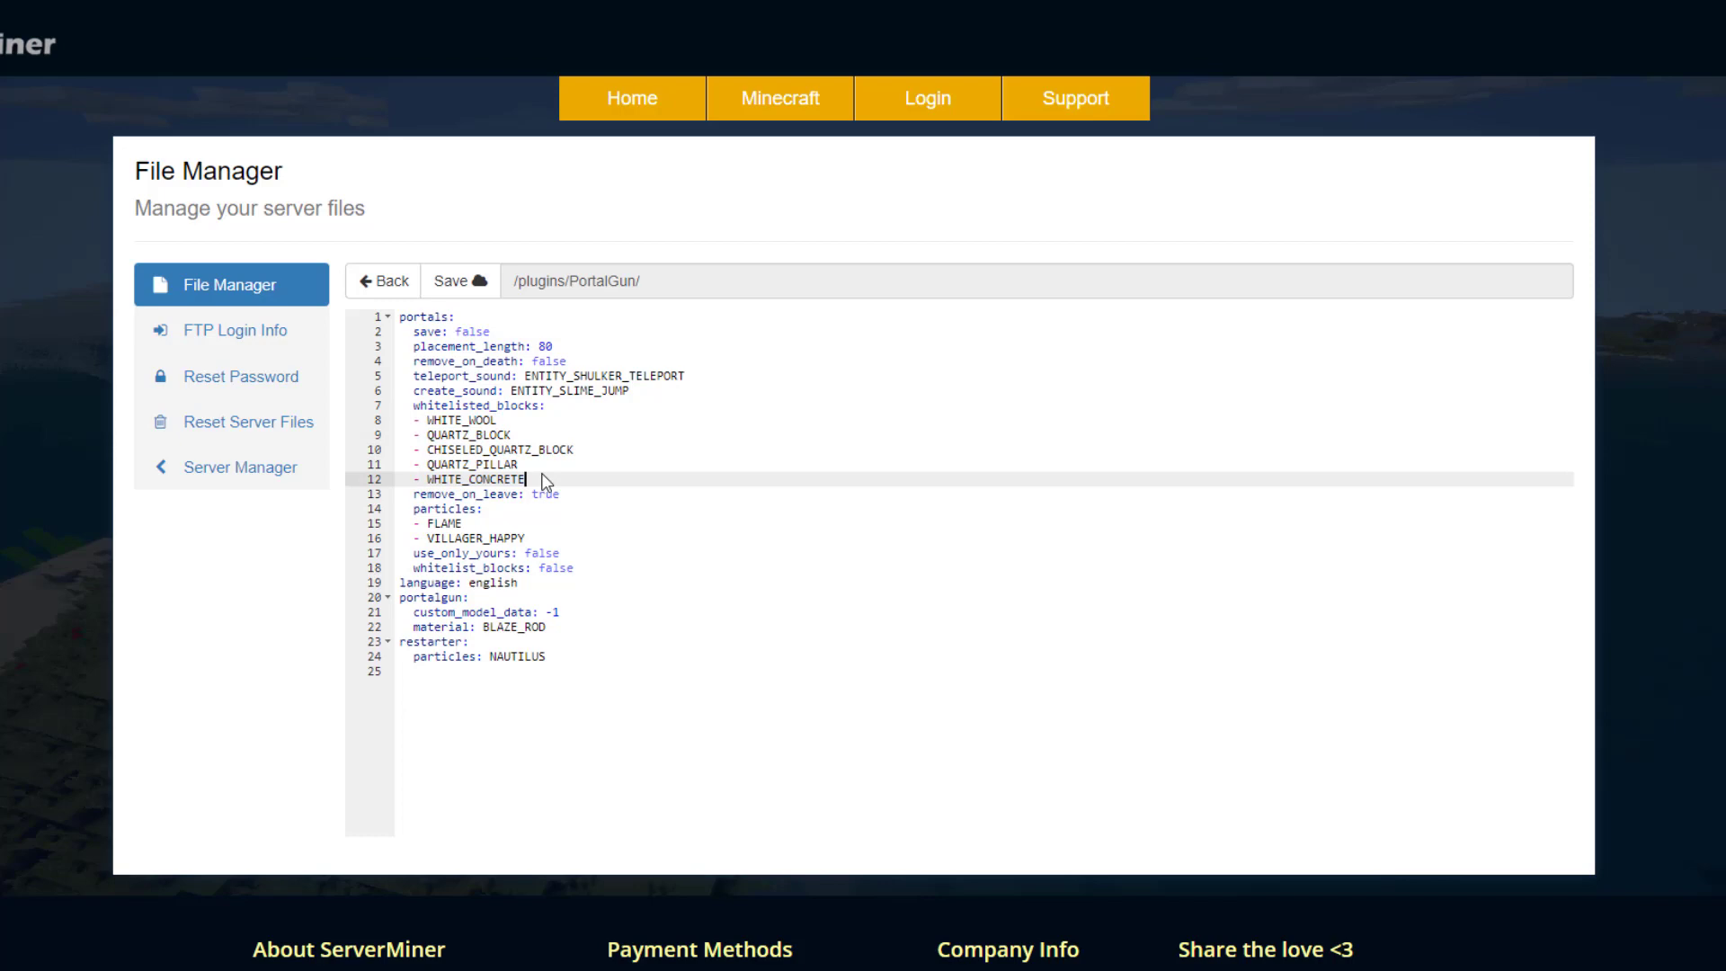
pyautogui.scroll(-3)
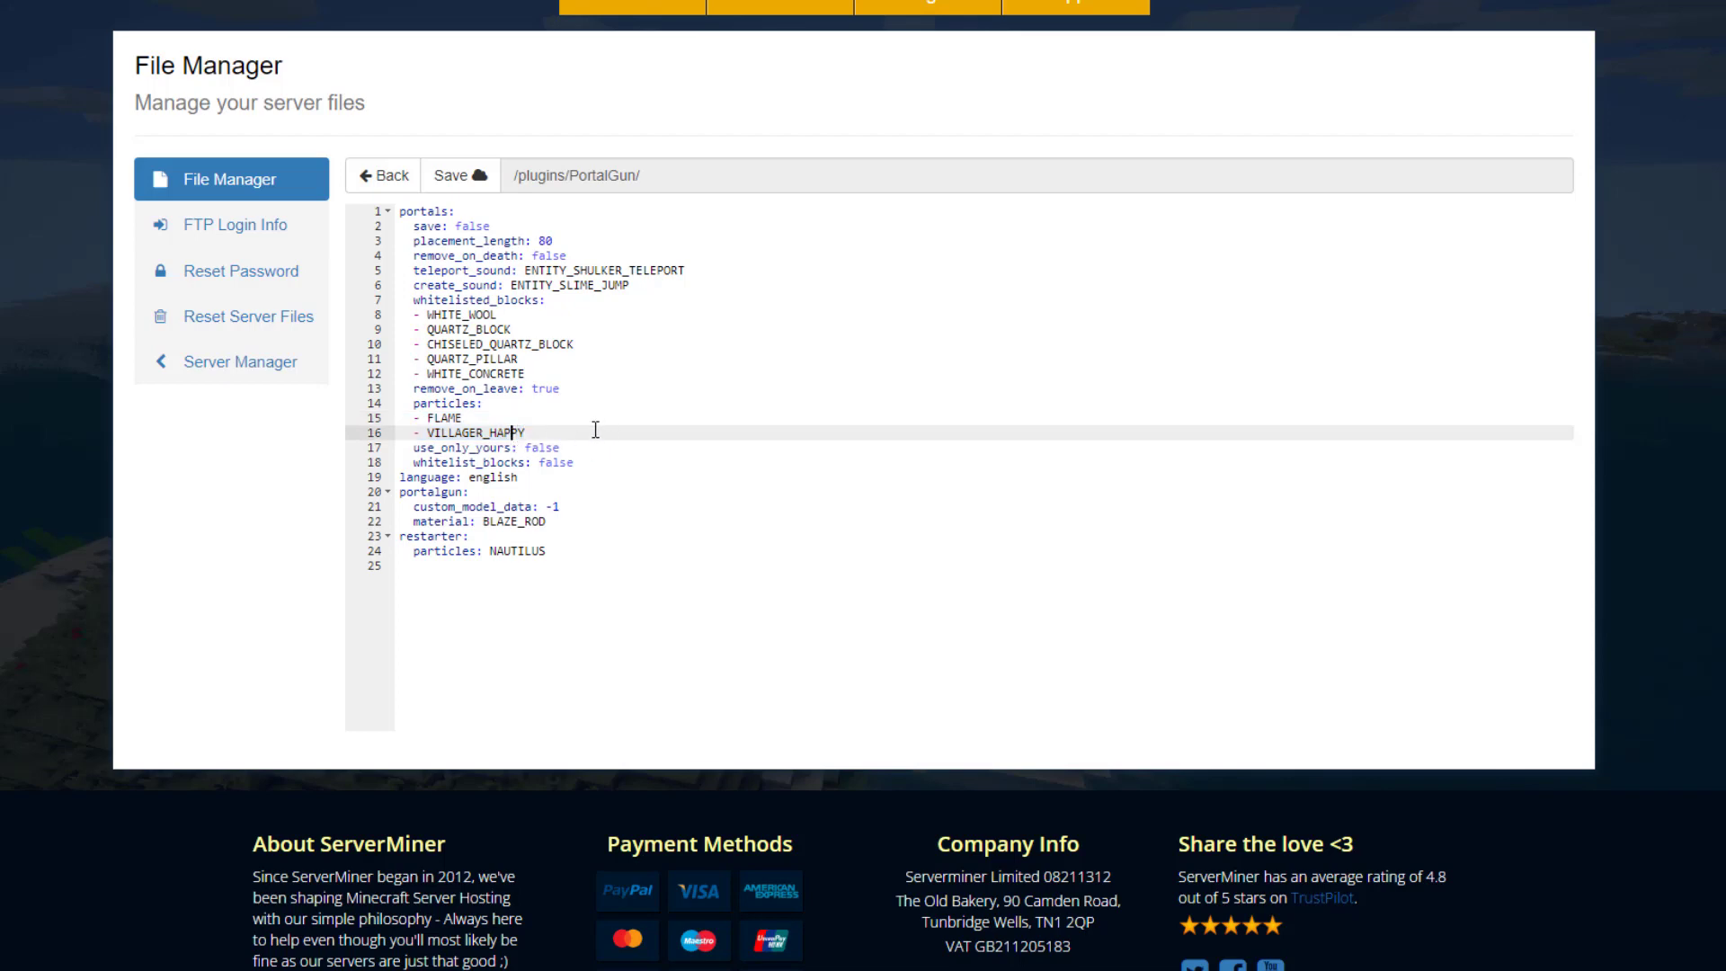
pyautogui.scroll(-3)
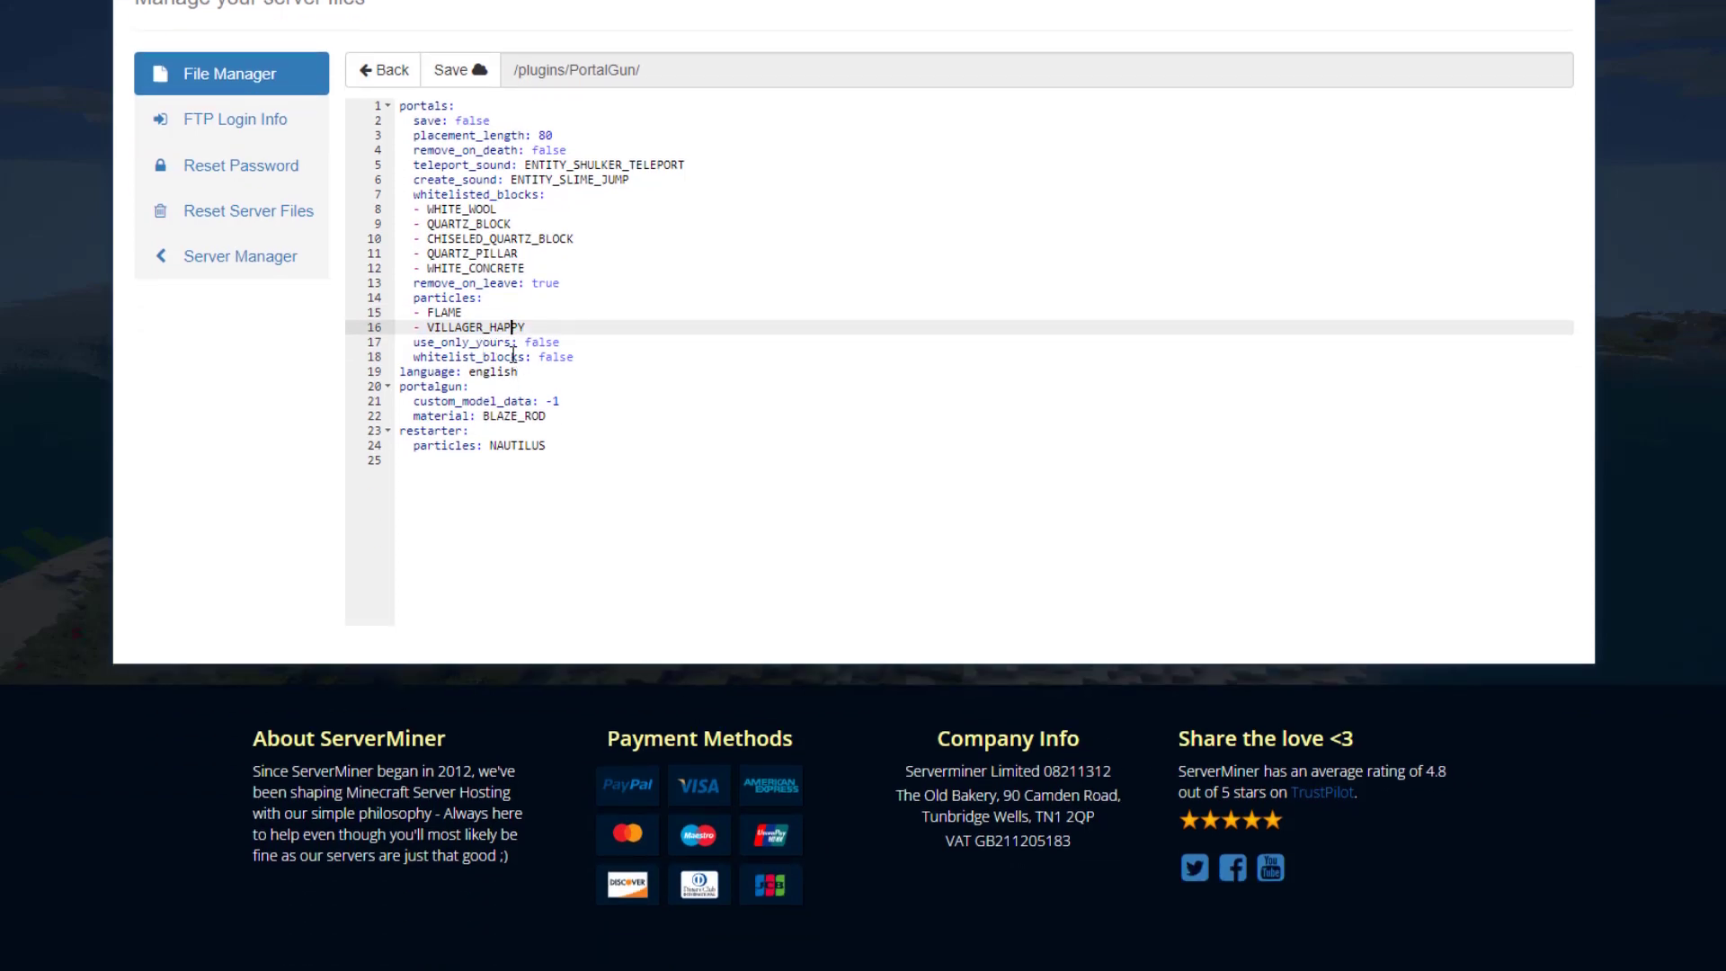
pyautogui.click(589, 359)
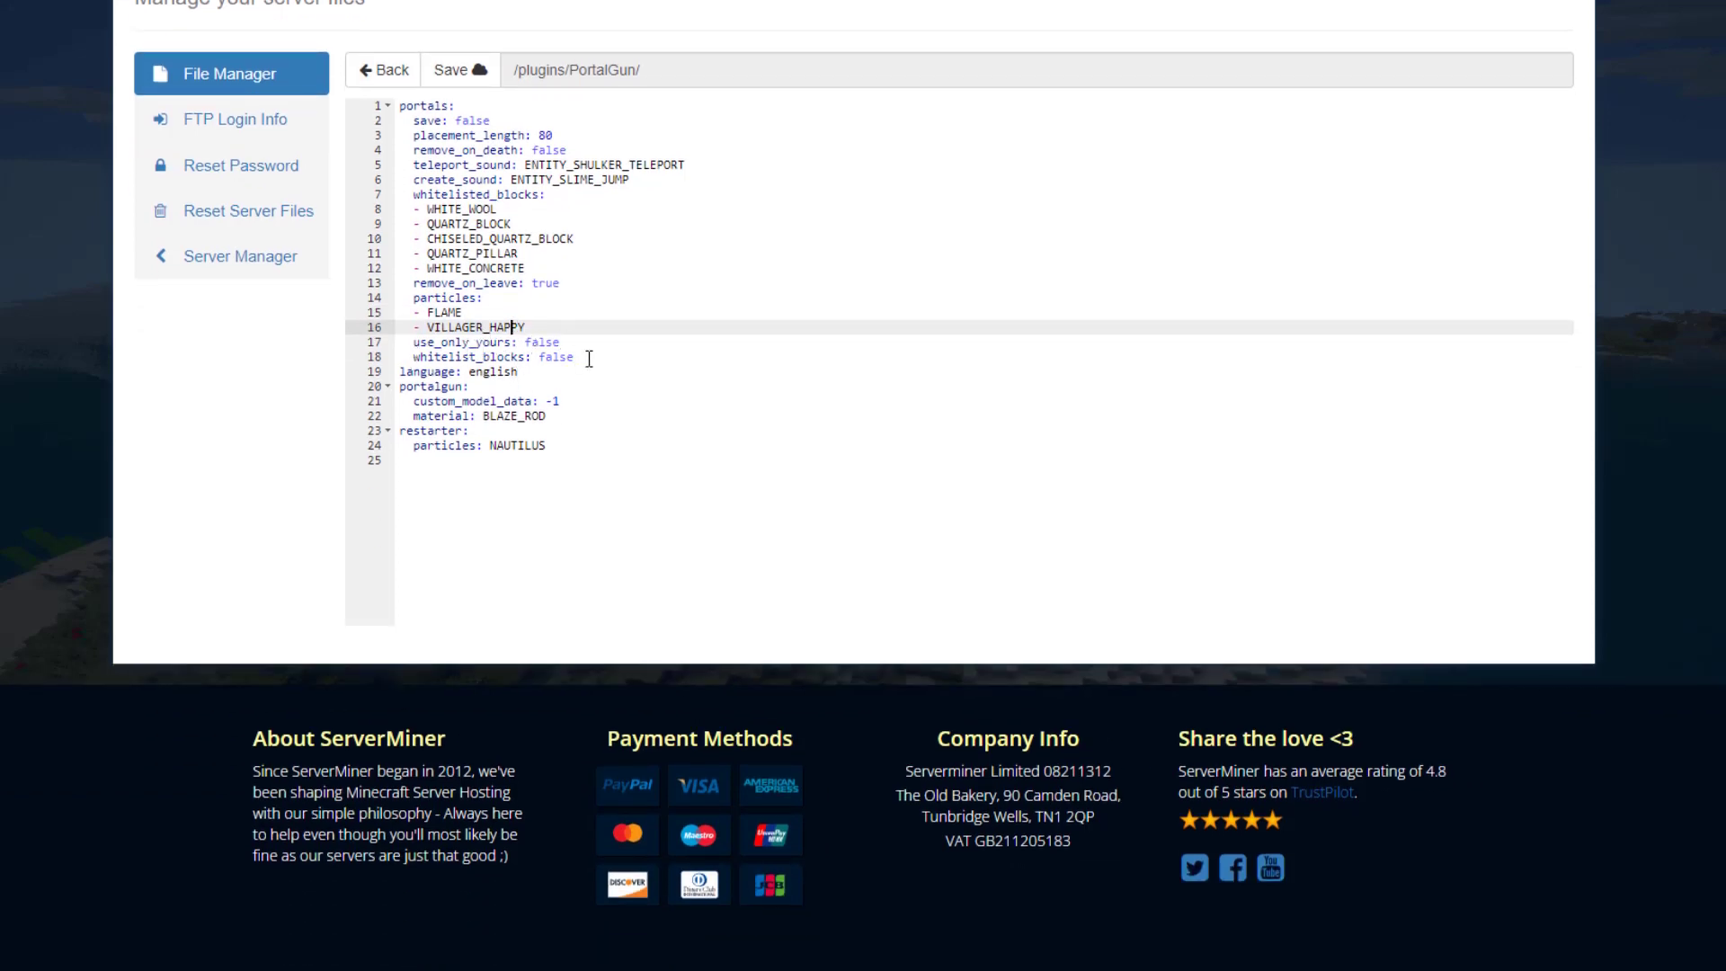
pyautogui.click(559, 401)
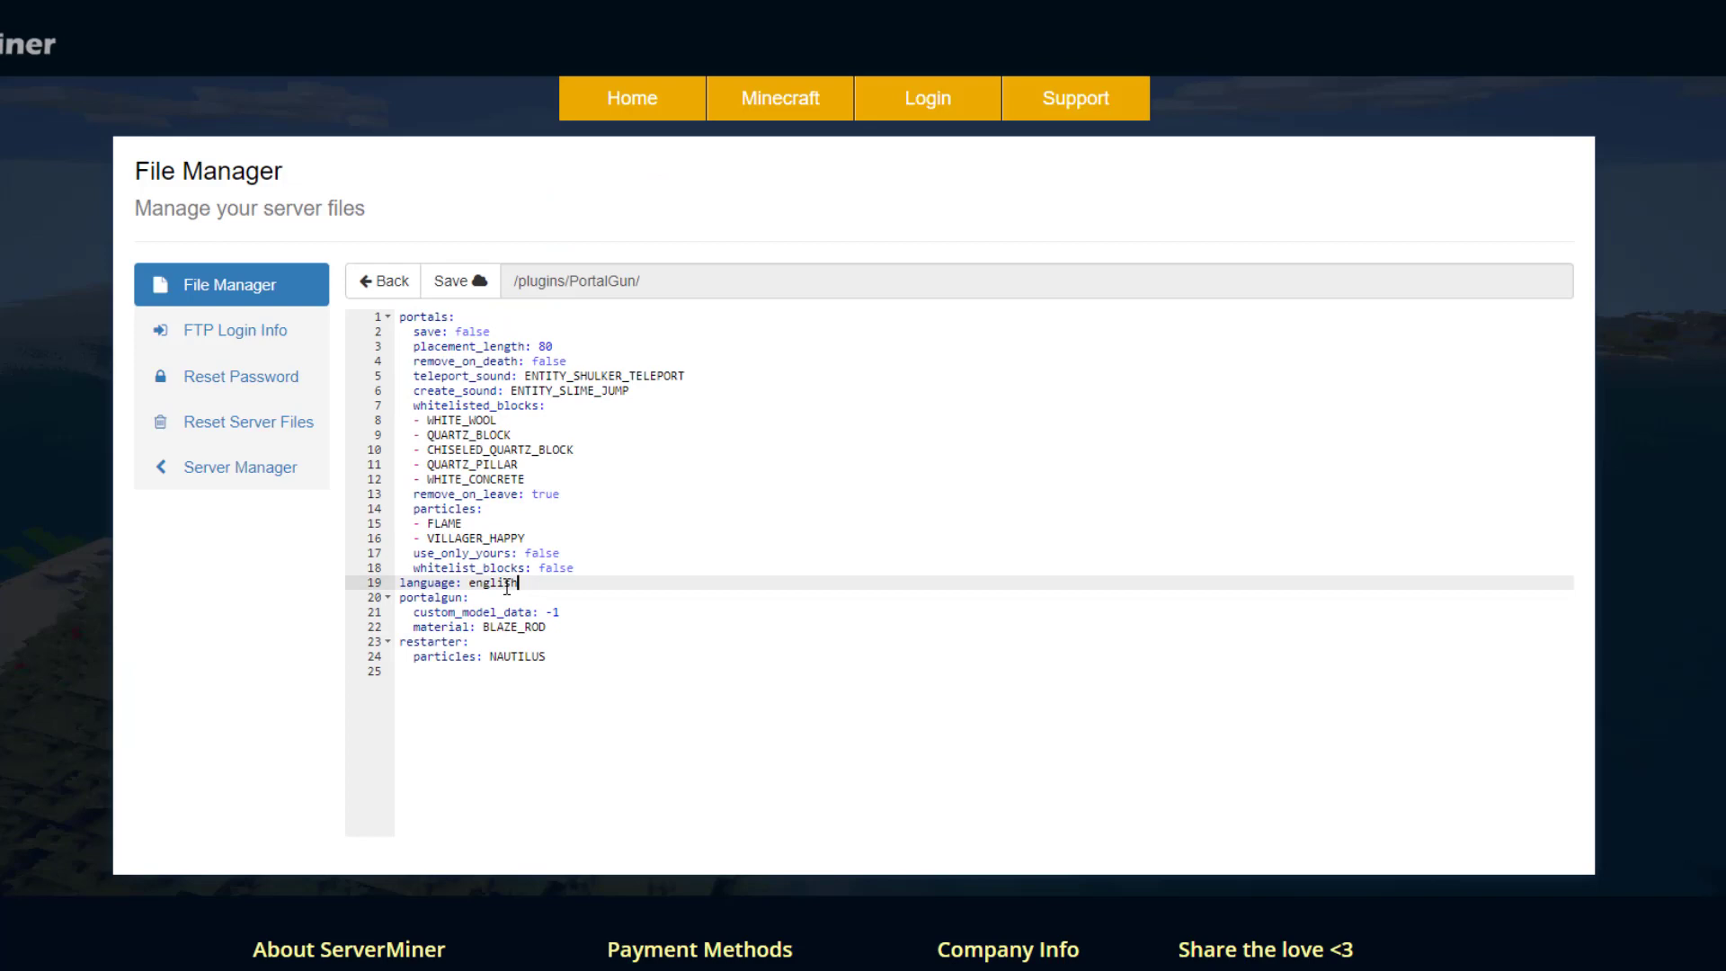
pyautogui.click(384, 280)
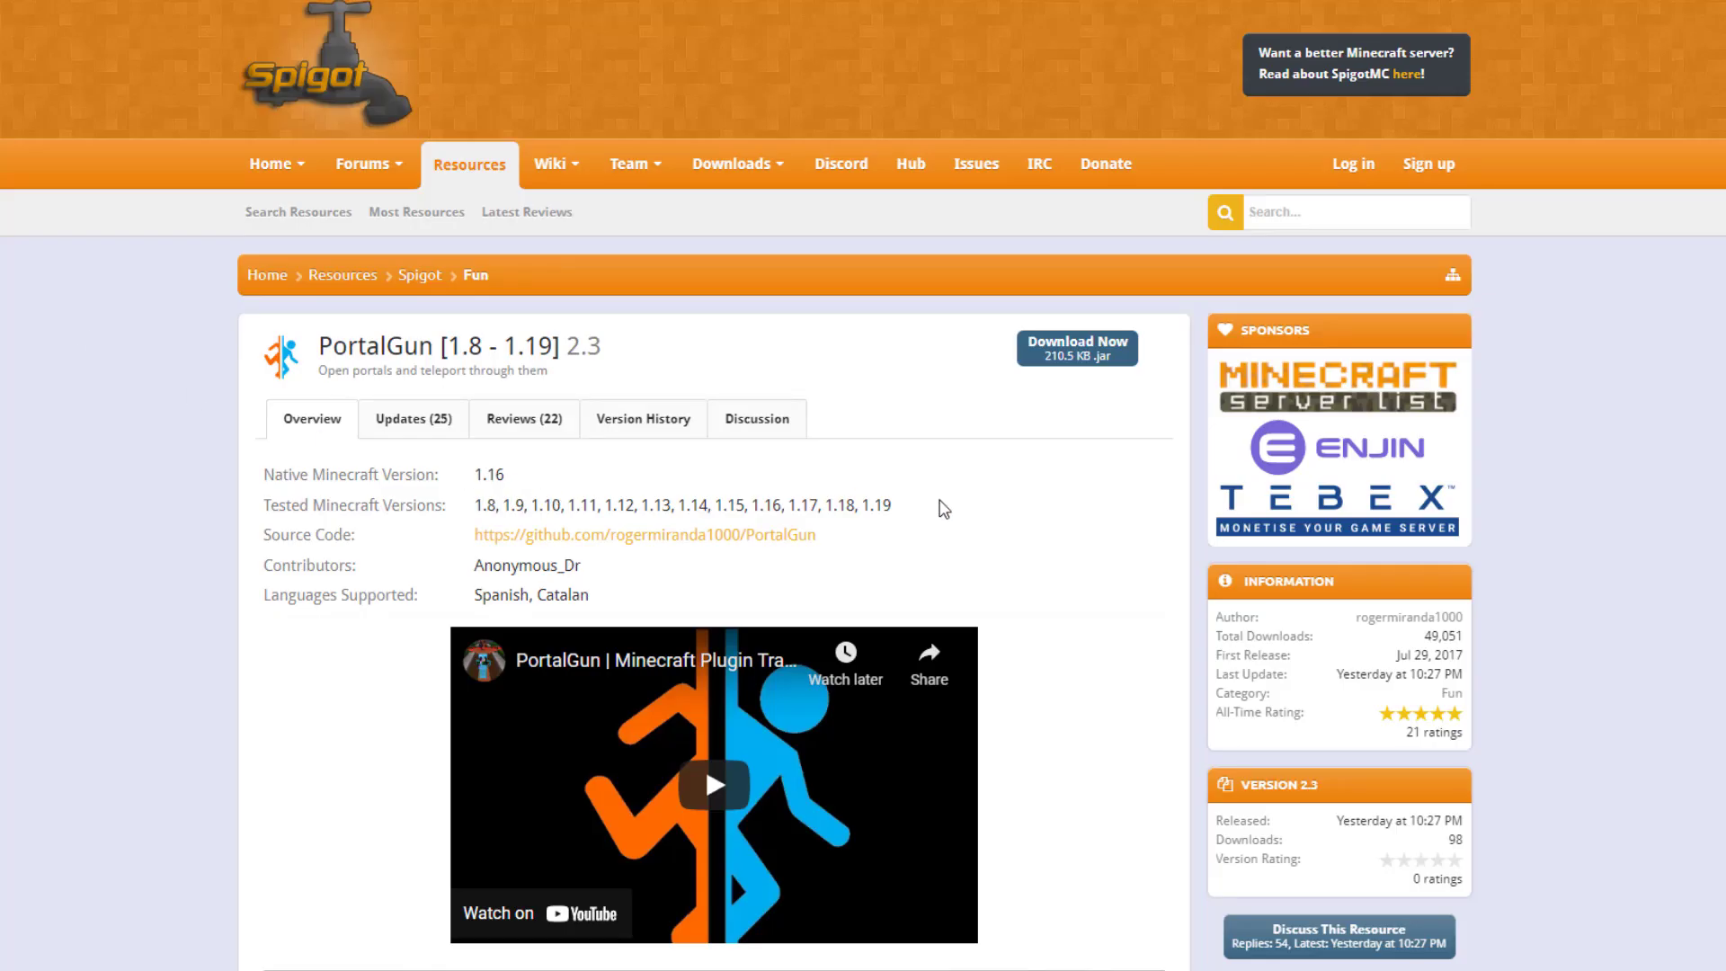
# - Scroll past the PortalGun commands and permissions and expand the 'Spoiler: config.yml' section
pyautogui.scroll(-3)
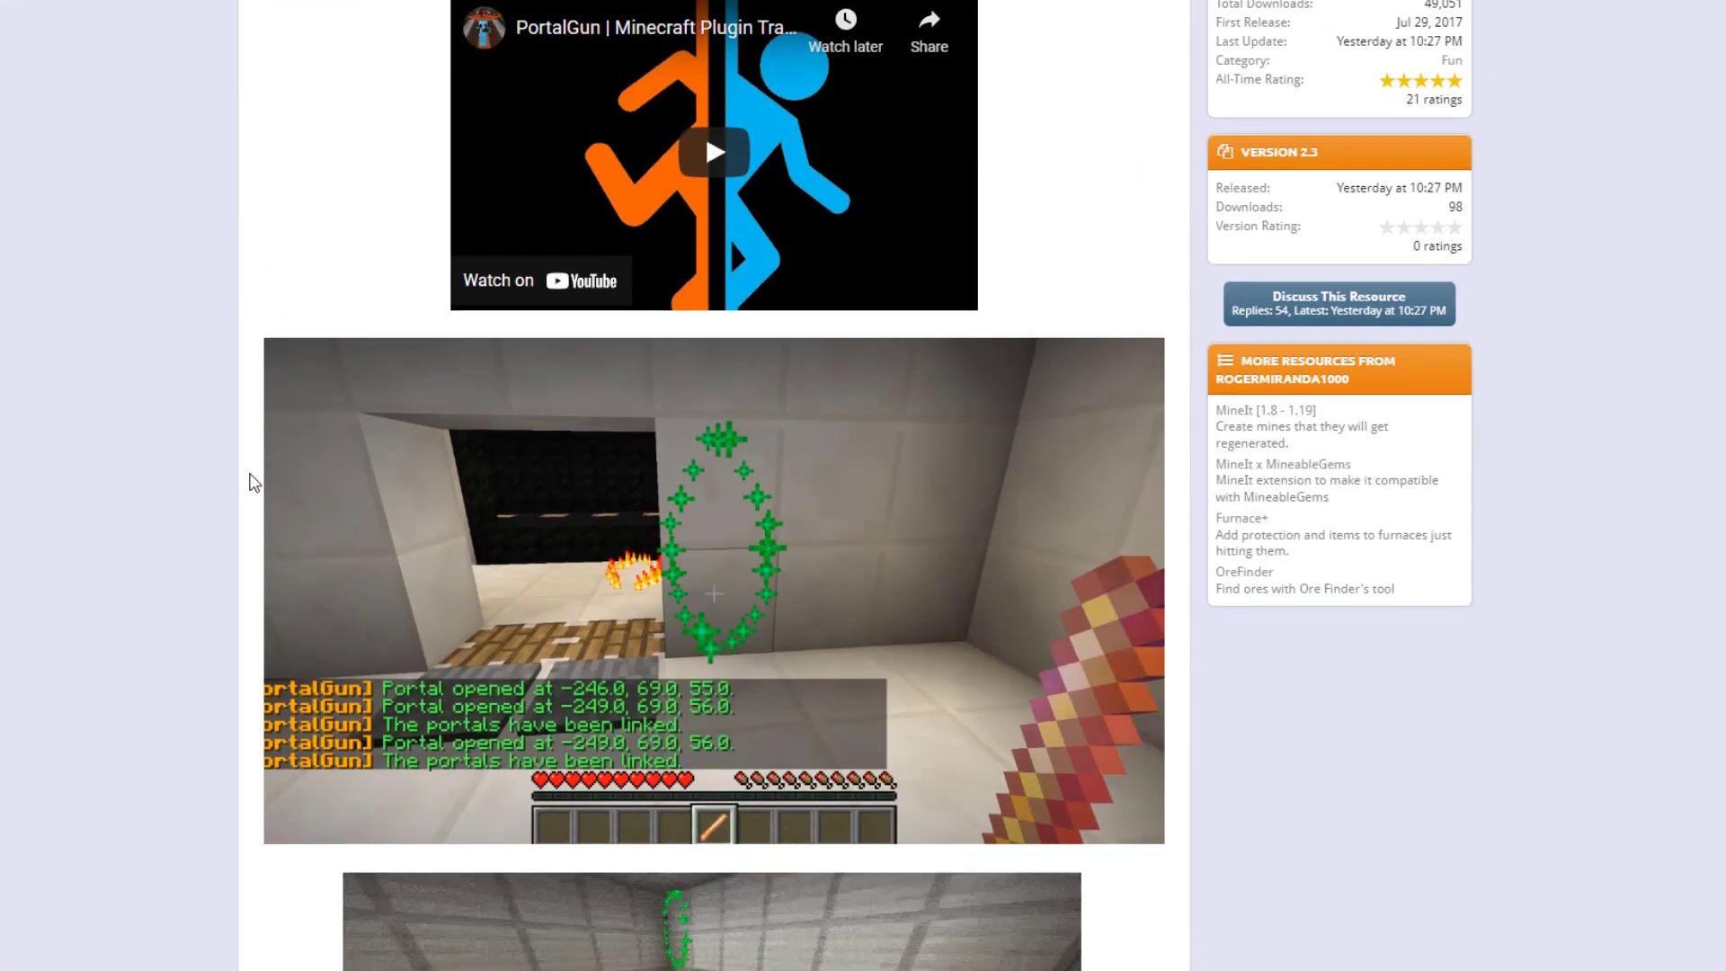
pyautogui.scroll(-3)
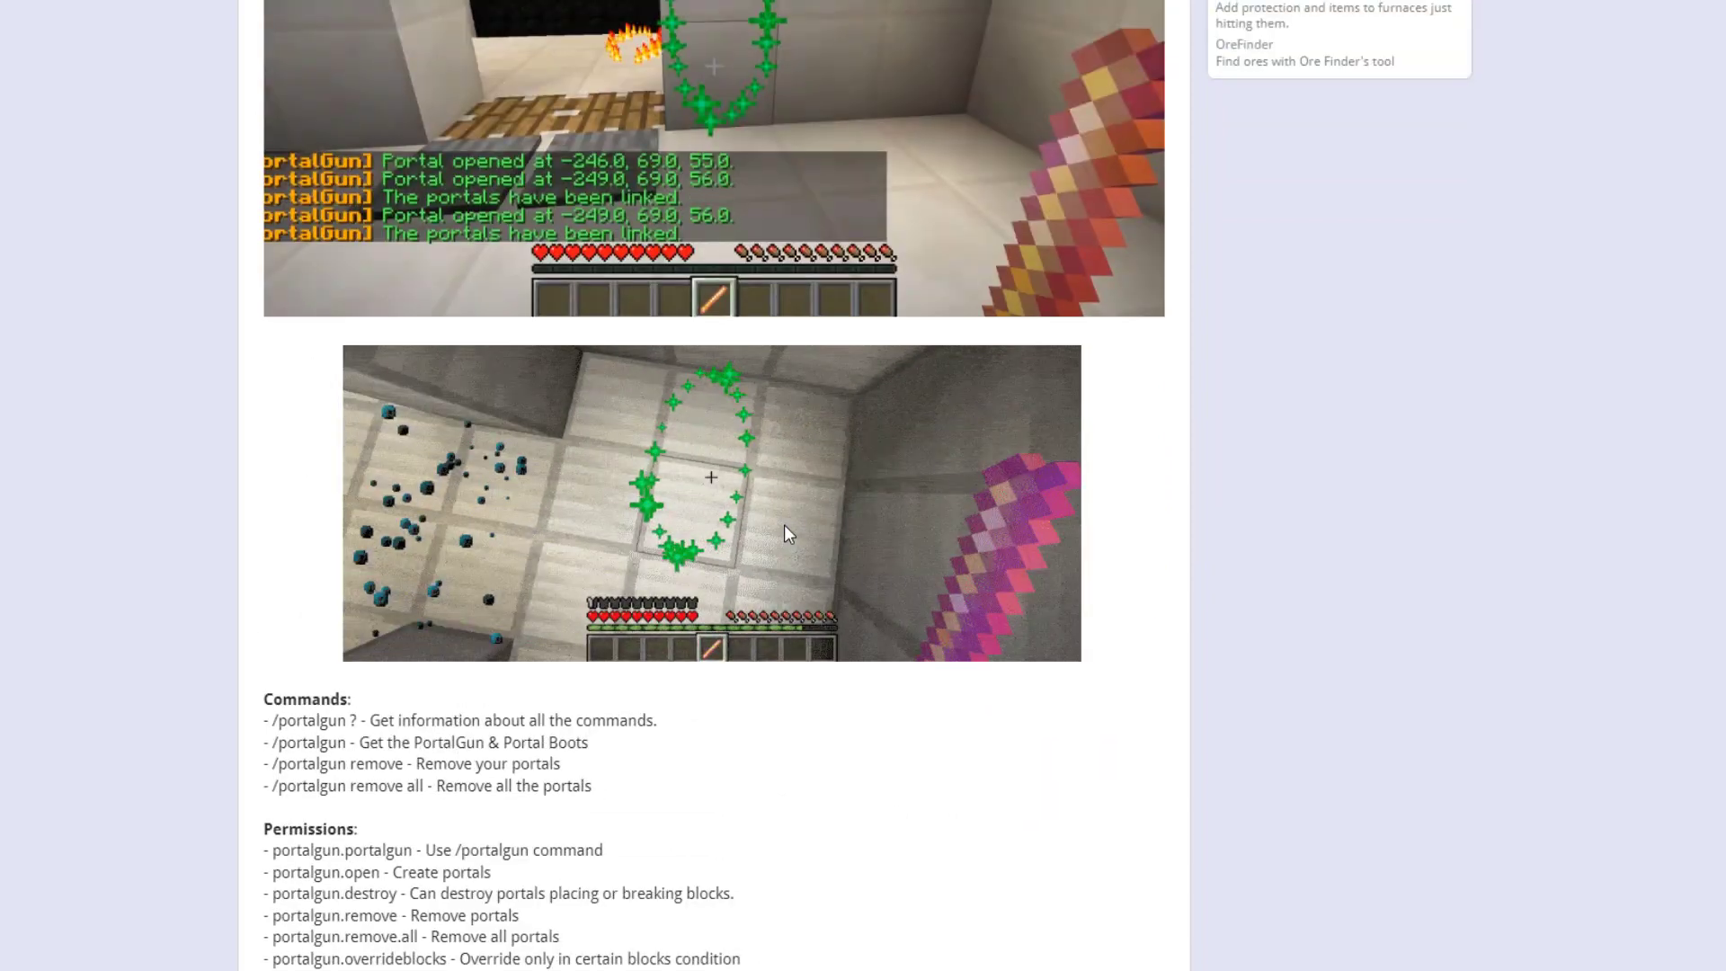
pyautogui.scroll(-3)
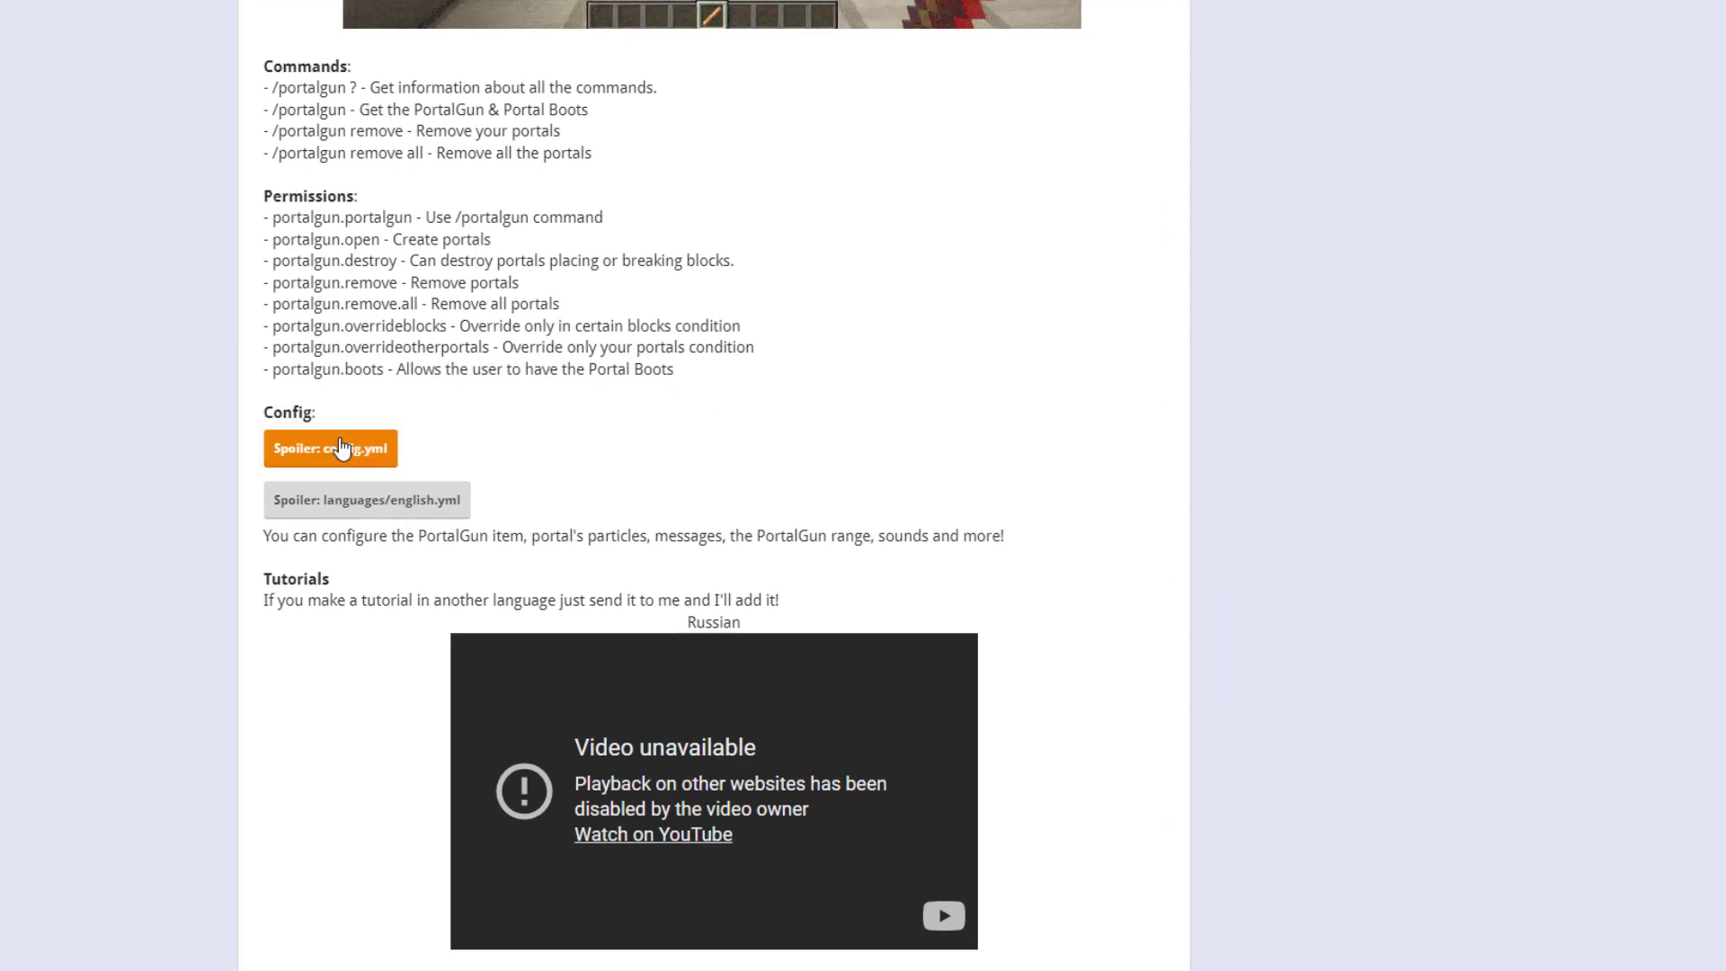
pyautogui.click(329, 448)
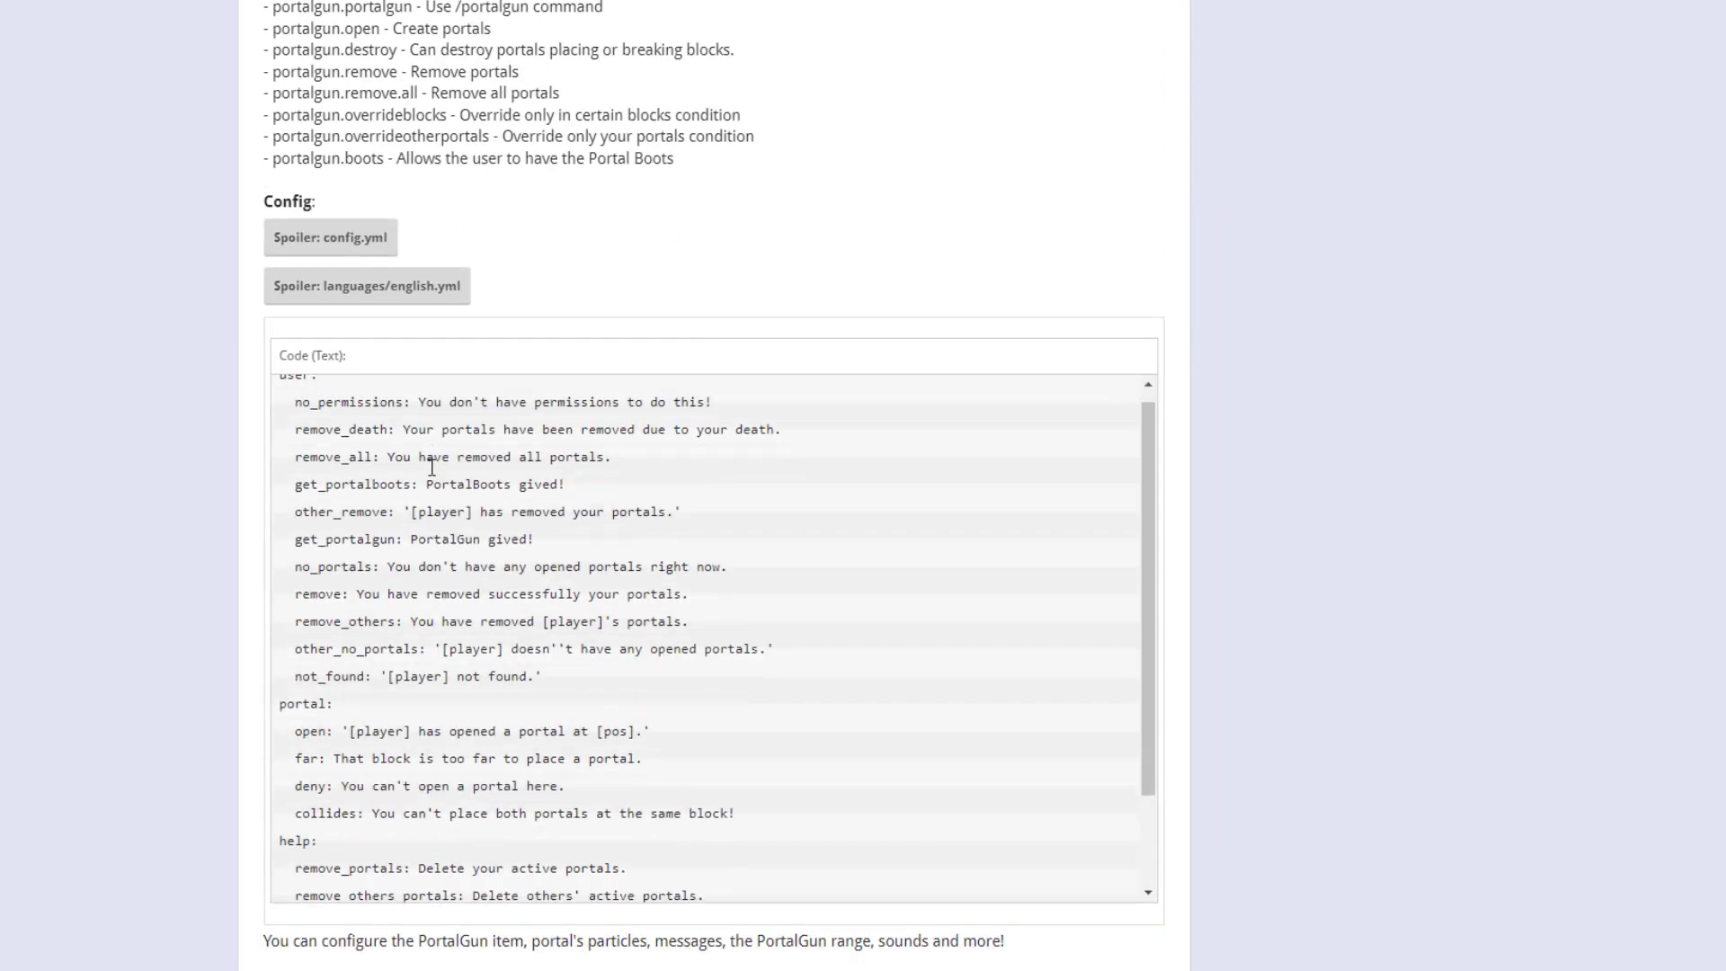